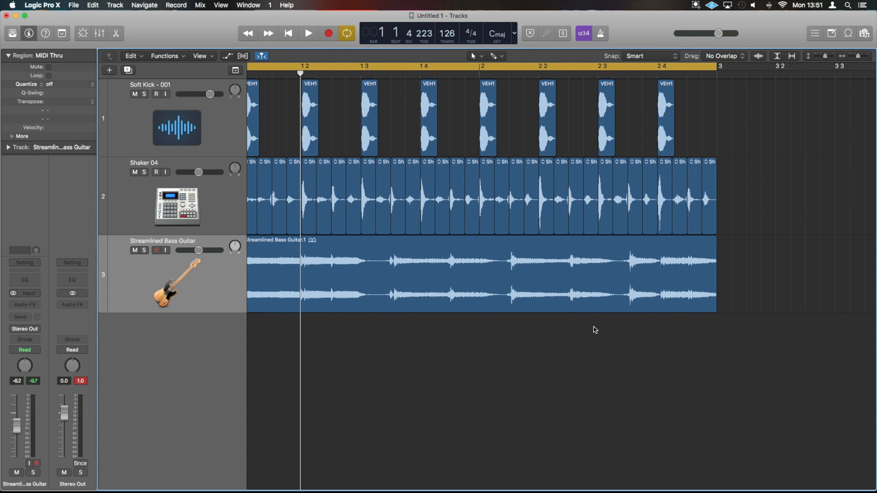
mouse_move(475, 288)
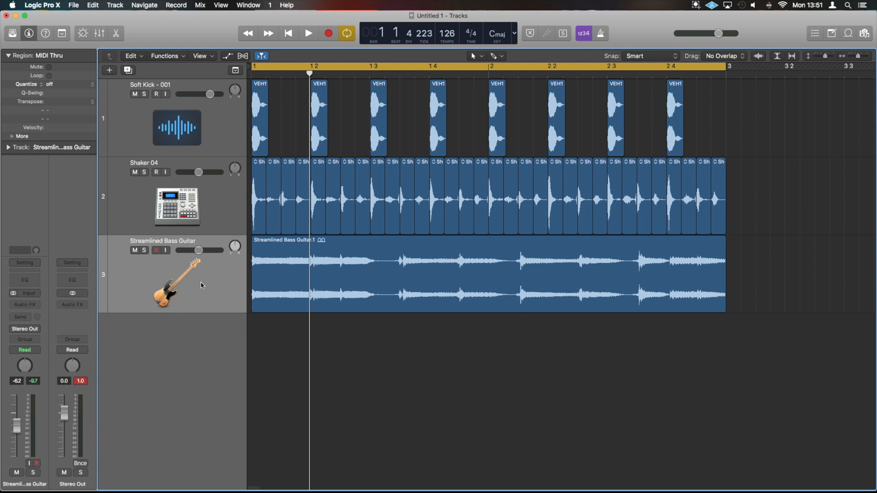
mouse_move(254, 284)
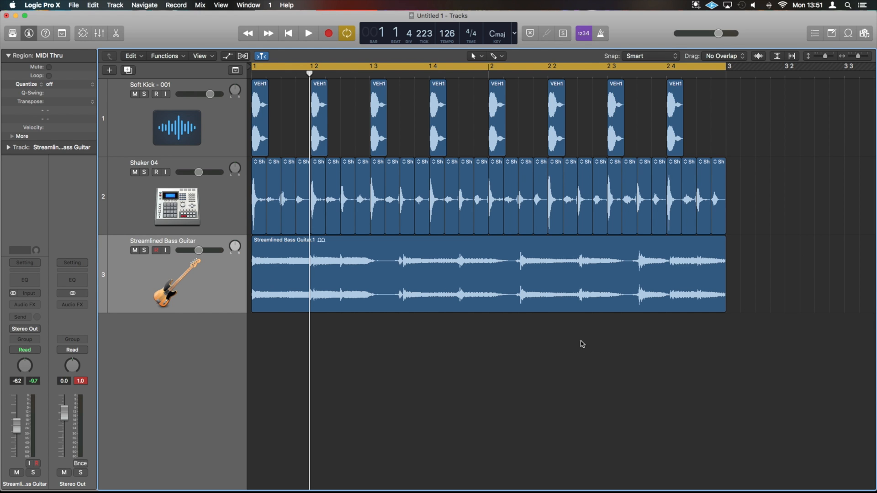
mouse_move(807, 278)
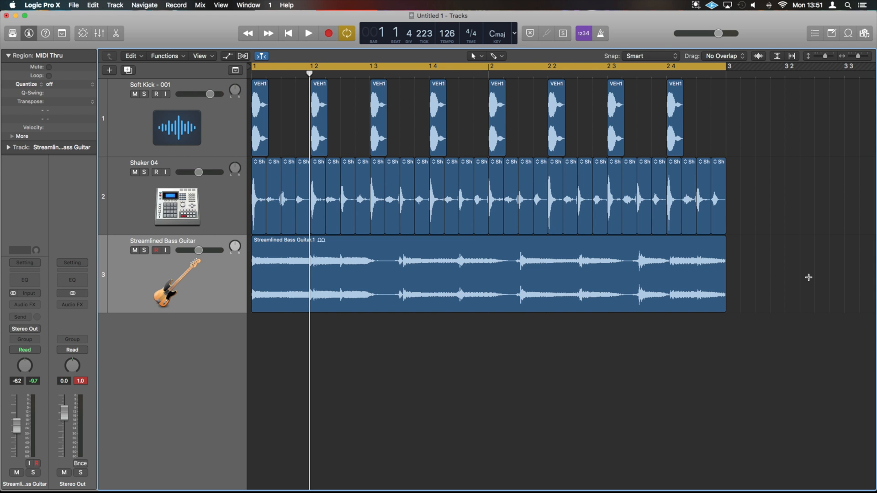
Play the kick, shaker and bass groove through once, then stop playback
click(307, 33)
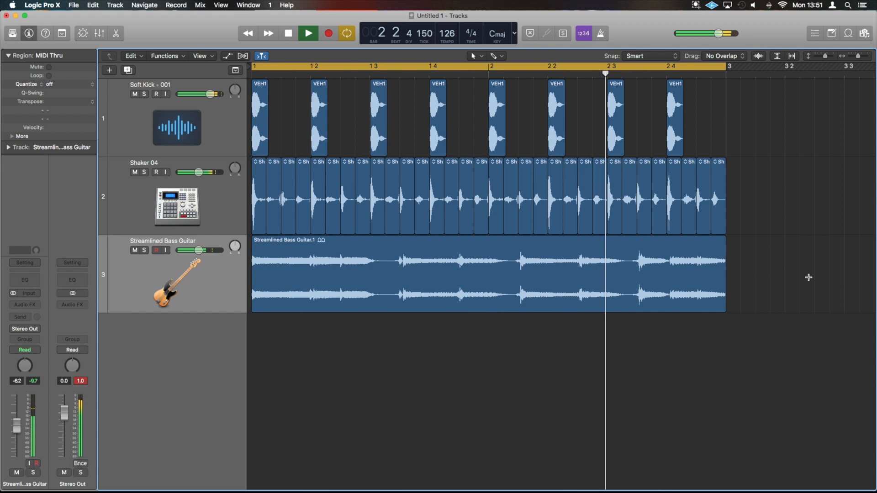
click(288, 33)
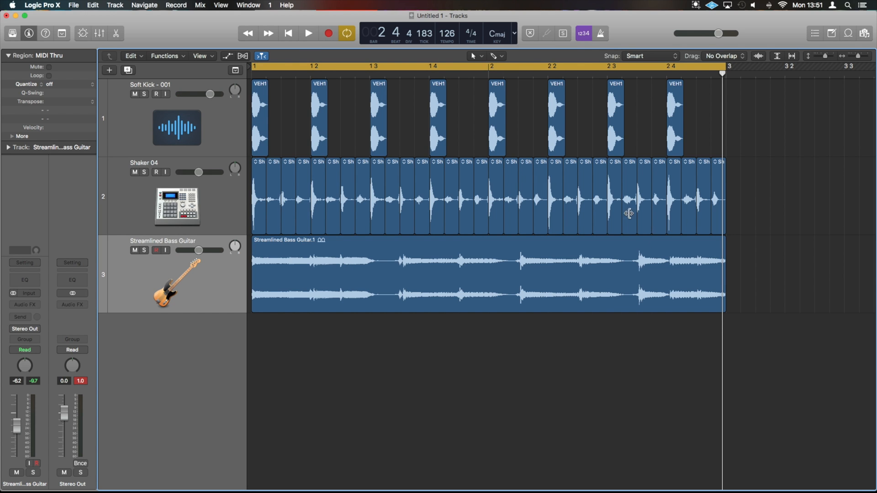
mouse_move(693, 197)
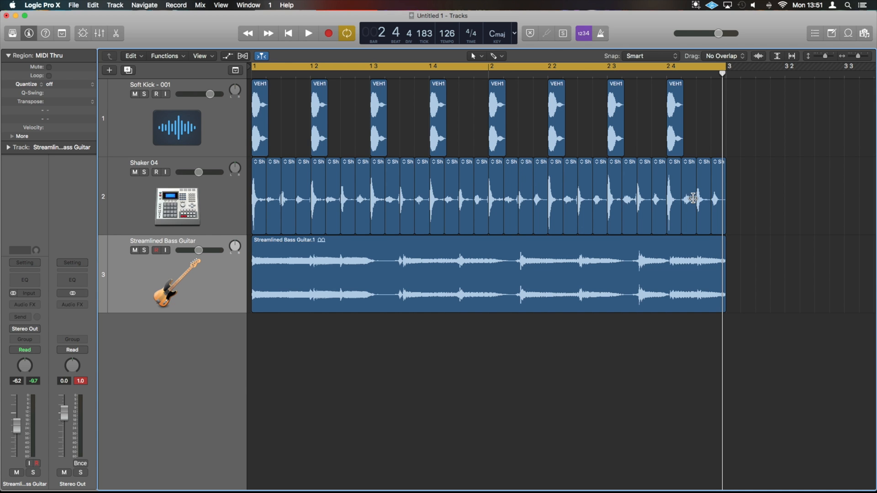
mouse_move(463, 177)
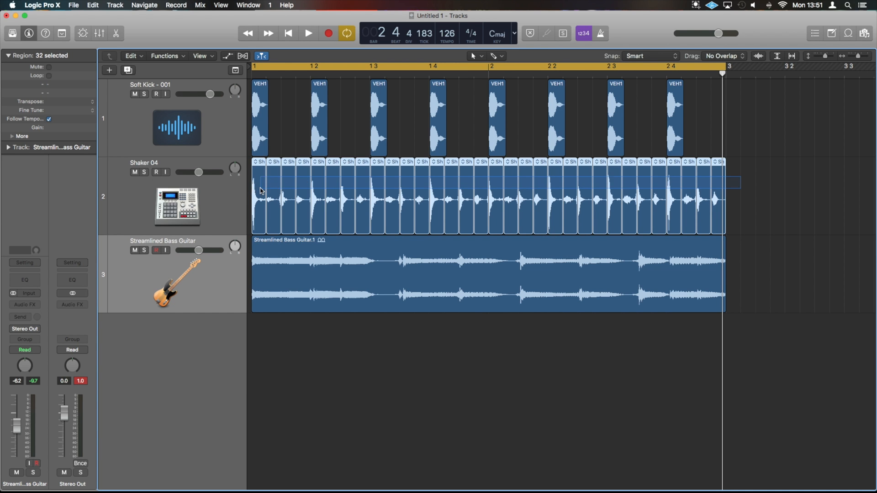
Expand the Region inspector's More section to reveal delay, fades, reverse and speed
click(12, 137)
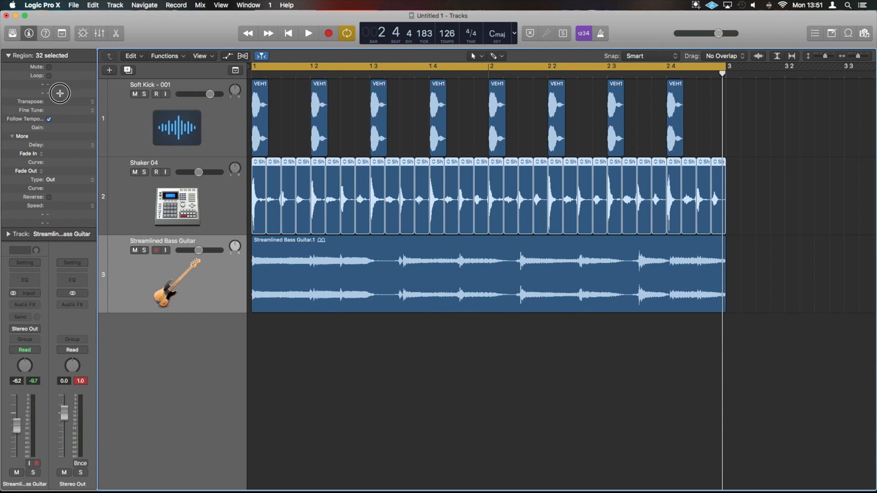
mouse_move(759, 165)
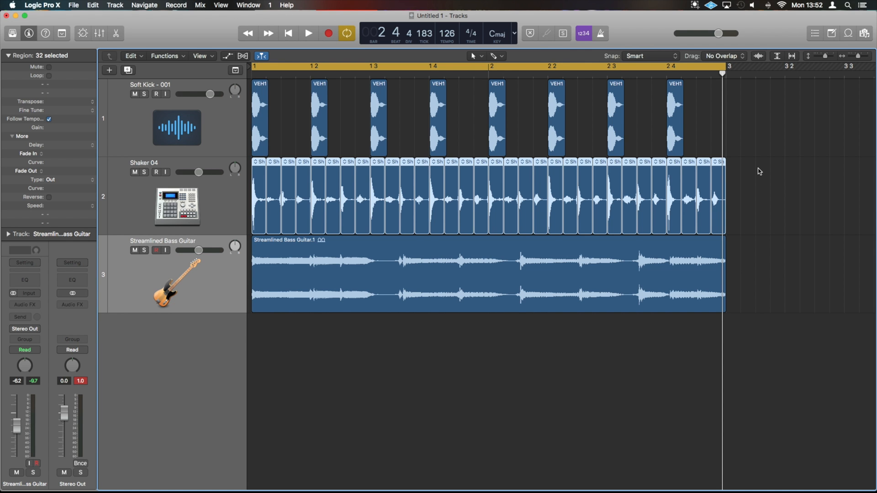
Quantize the 41 listed kick and shaker events to 1/16 Swing D in the List Editor, auditioning playback
click(263, 92)
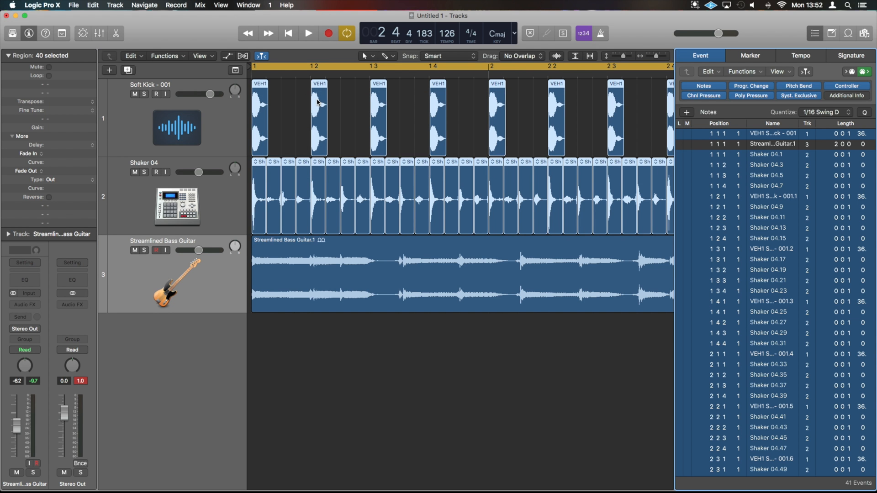
mouse_move(836, 108)
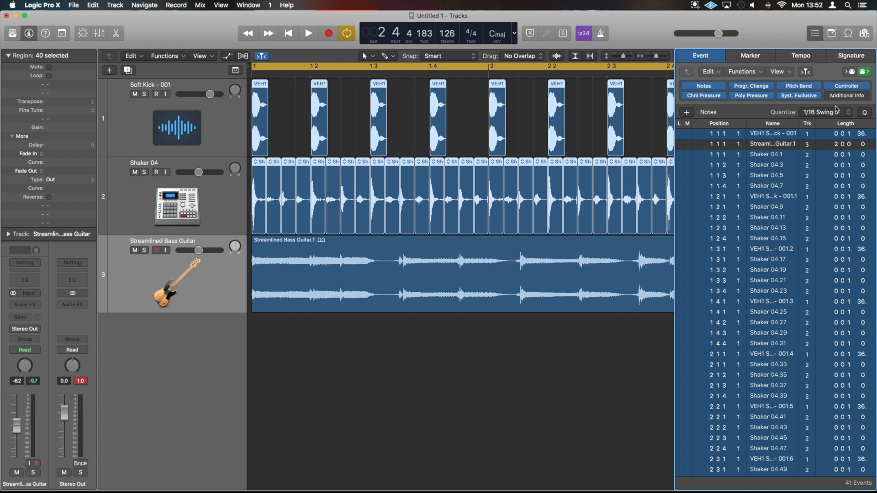
scroll(down, 3)
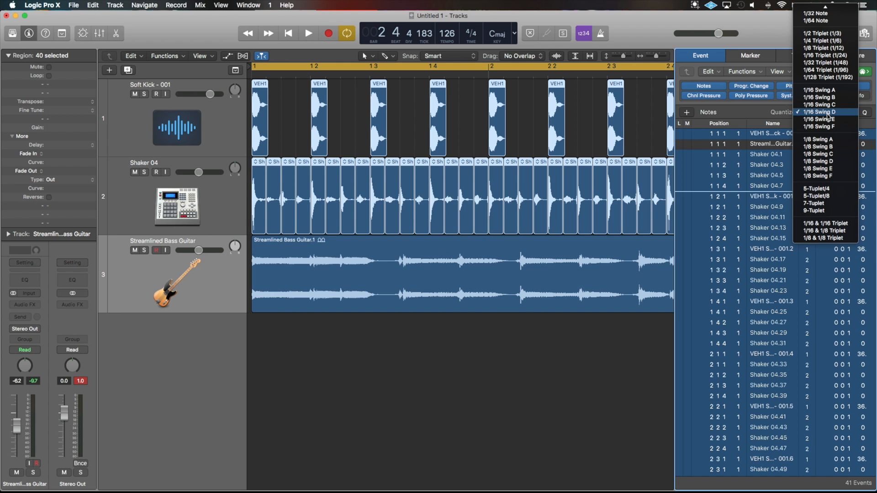
click(823, 112)
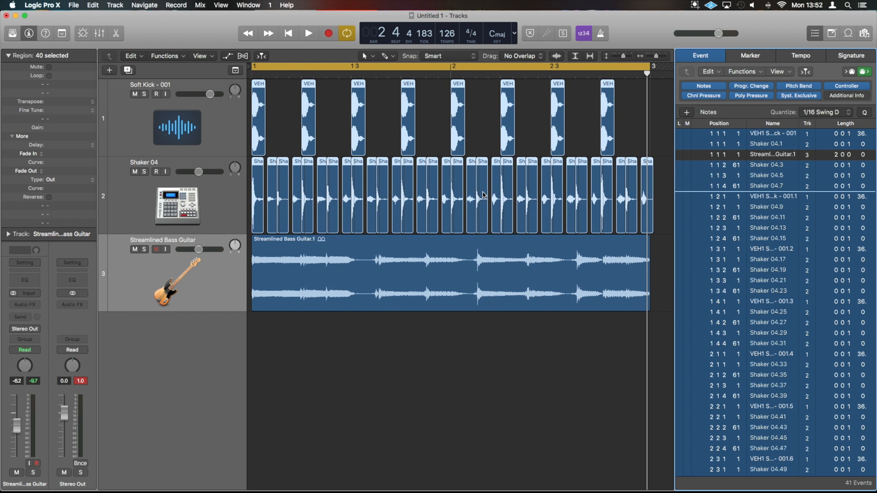
click(308, 33)
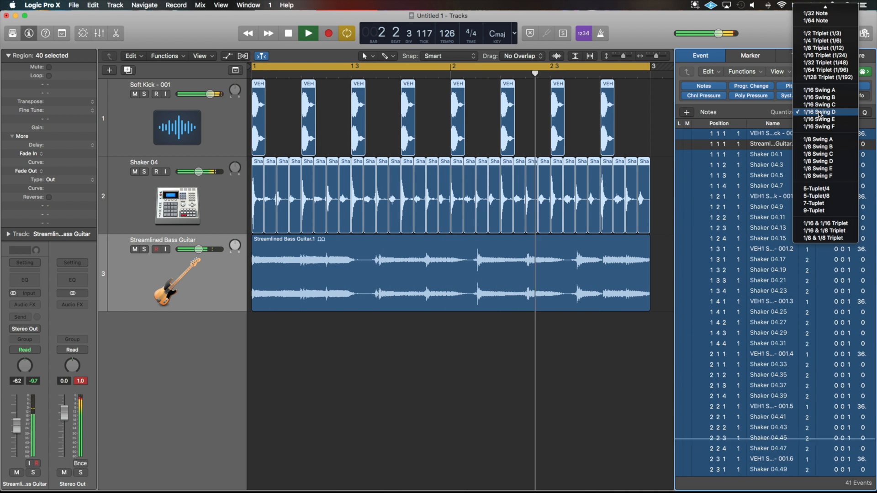
click(819, 112)
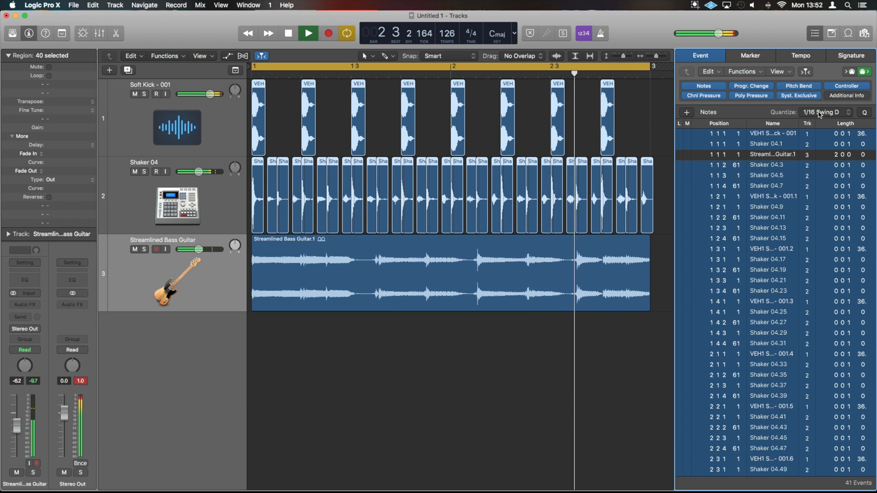
click(289, 33)
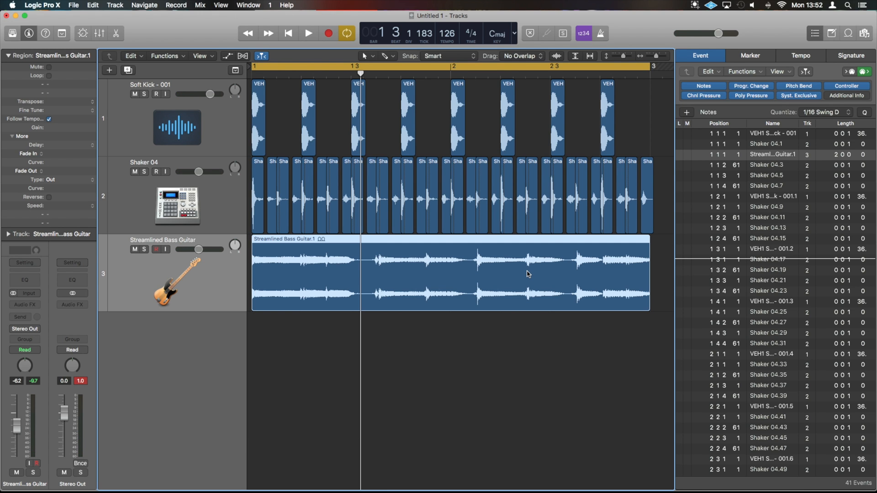
mouse_move(307, 255)
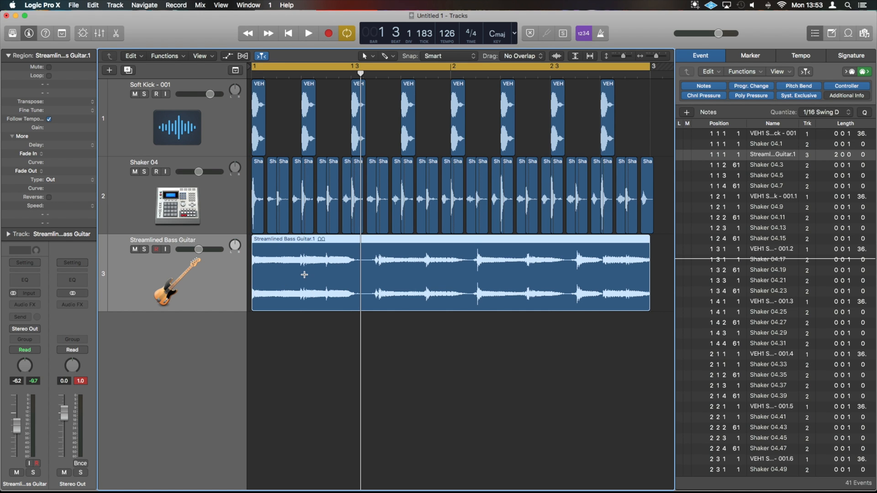
mouse_move(176, 282)
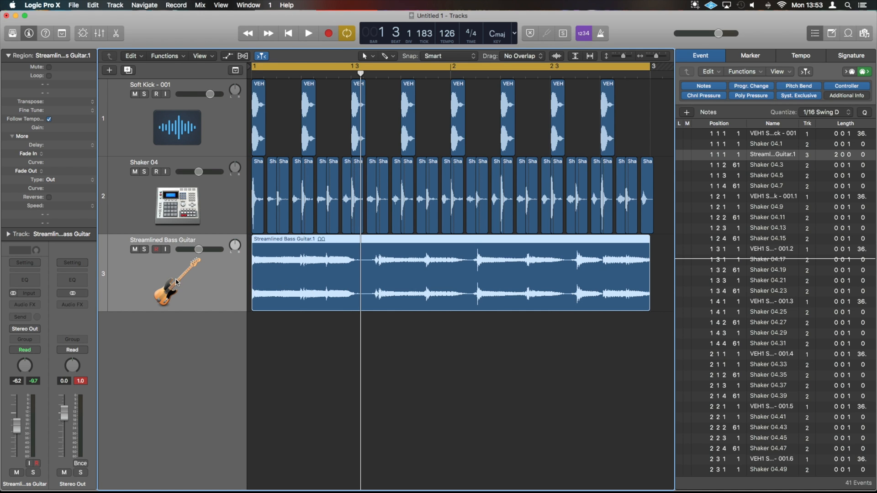
Select the Streamlined Bass Guitar.1 region to show its Region inspector settings
click(242, 56)
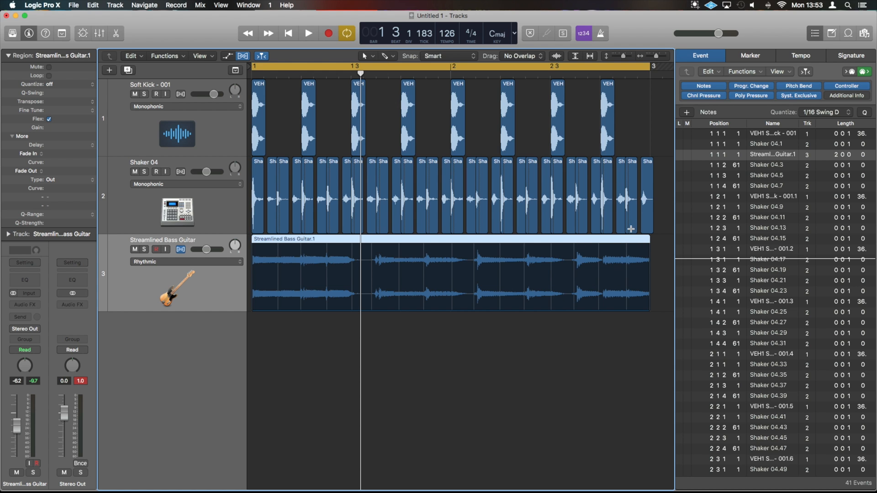
mouse_move(617, 244)
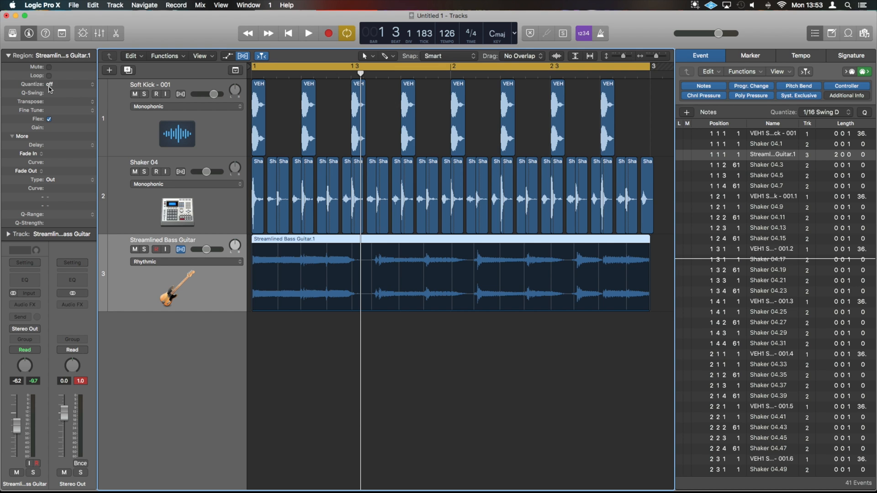
mouse_move(827, 112)
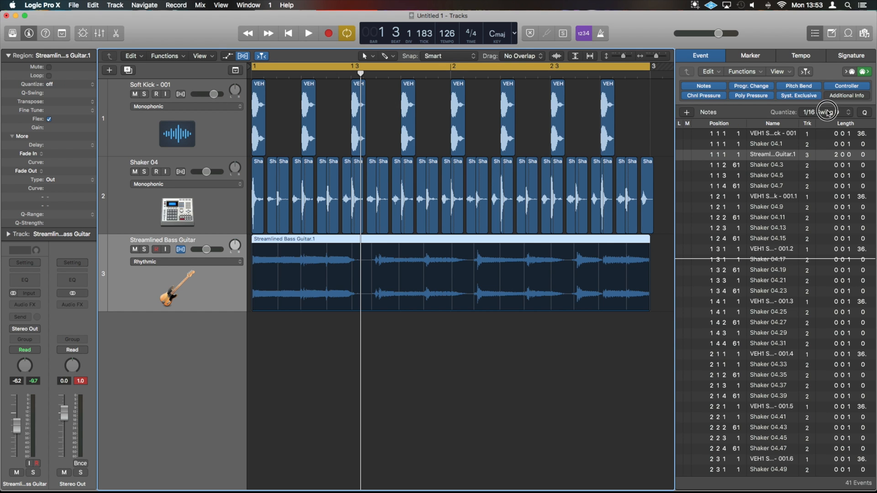
Quantize the bass guitar region to 1/16 Swing D and play the groove back
click(811, 113)
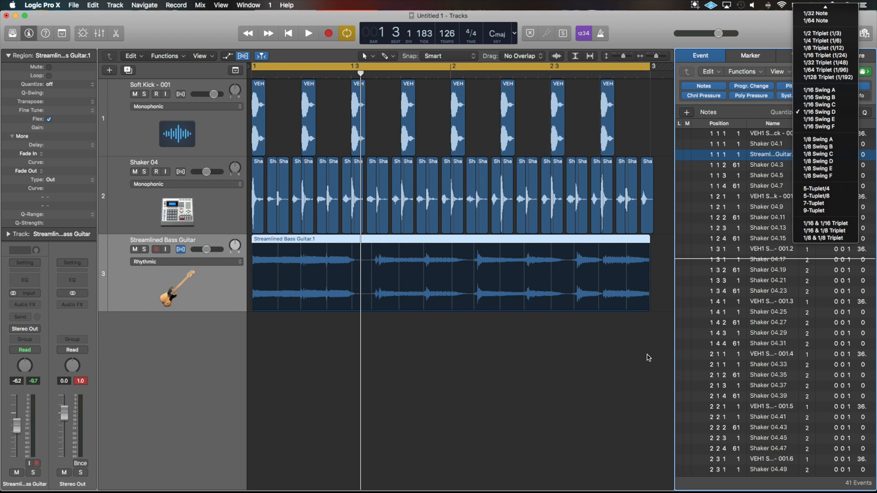
click(56, 85)
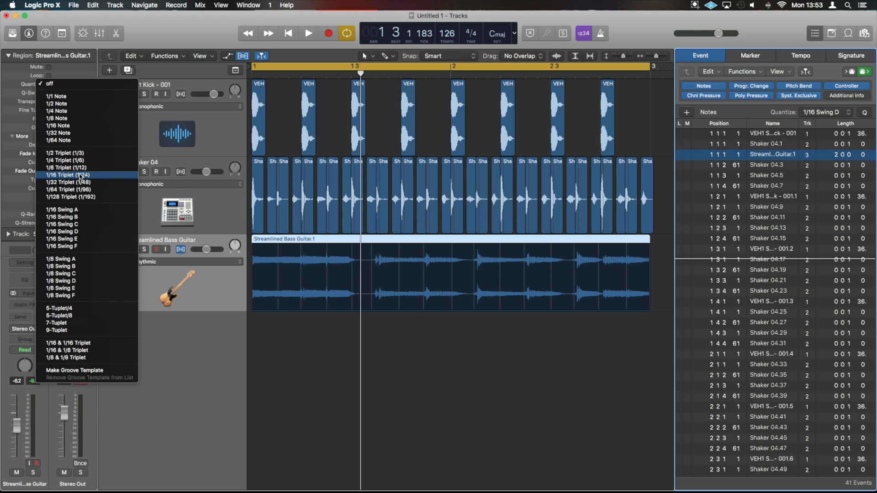
mouse_move(90, 232)
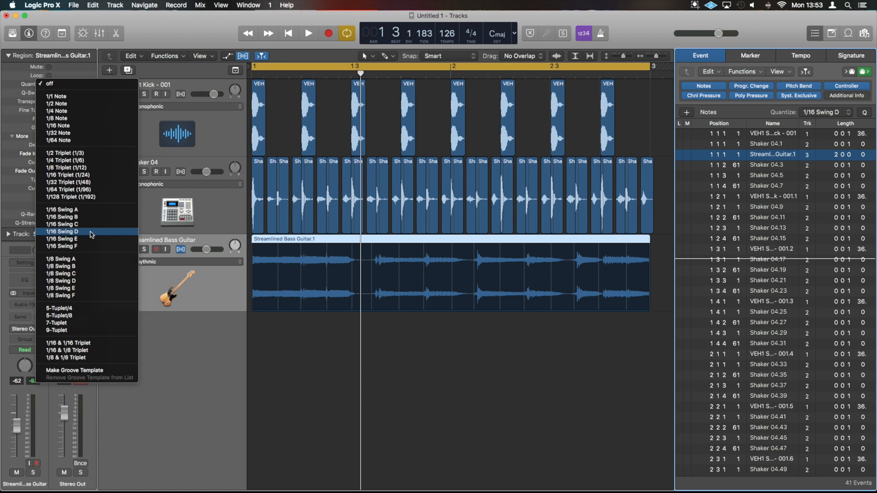
click(62, 232)
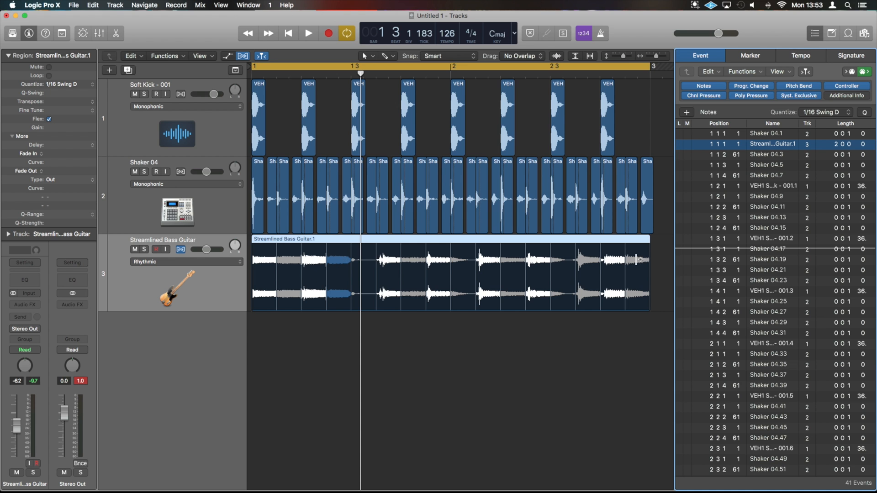
click(307, 33)
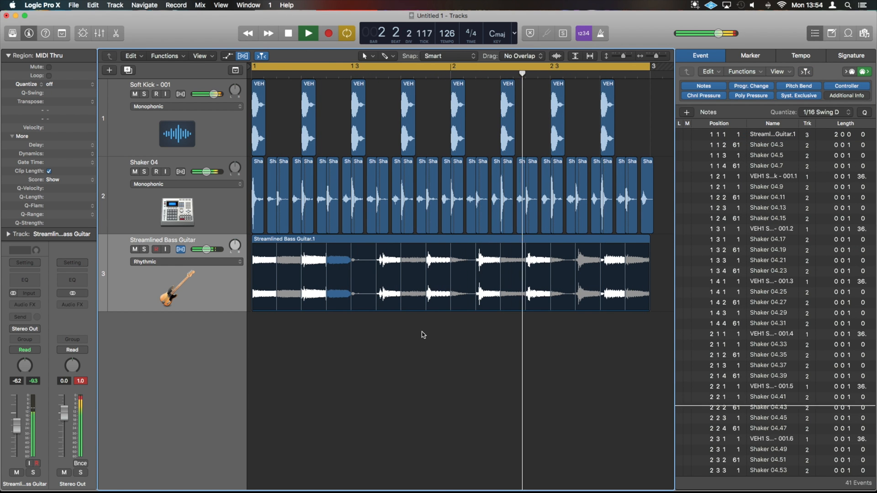
click(289, 33)
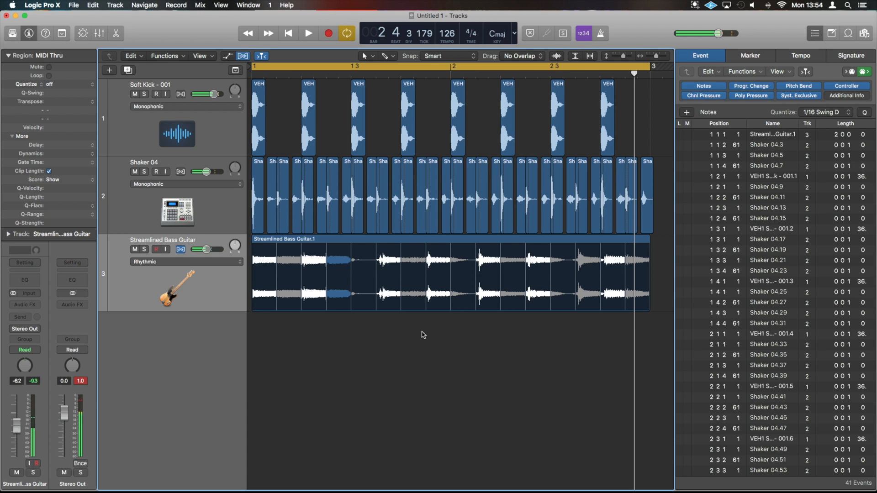